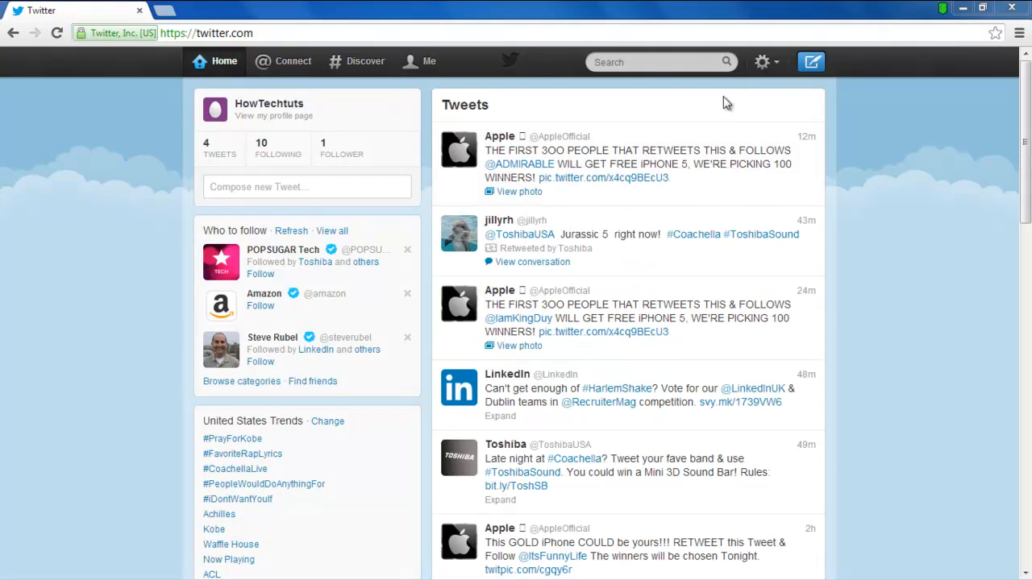
mouse_move(761, 61)
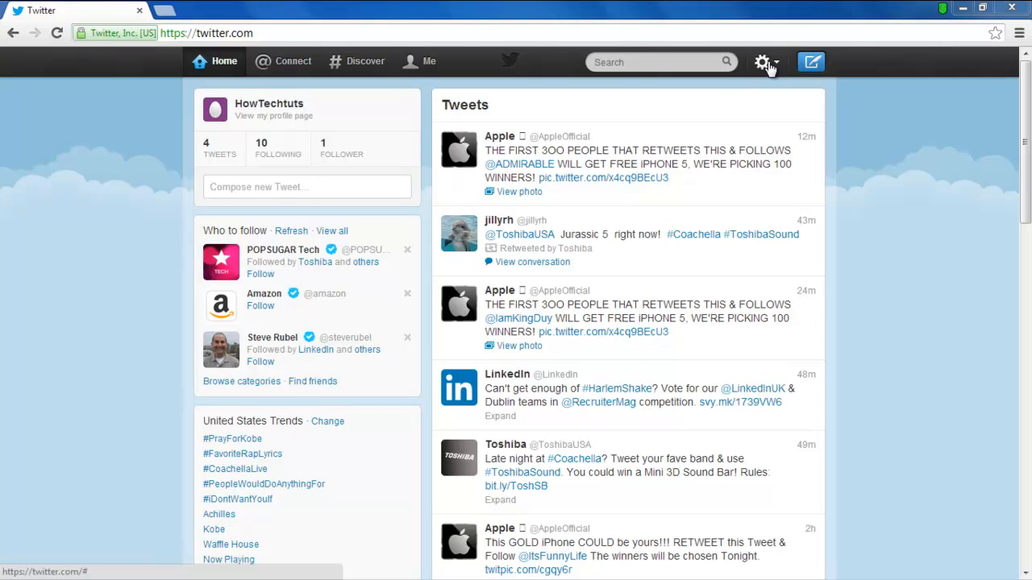
Open the account menu from the gear icon on the home timeline
left_click(761, 62)
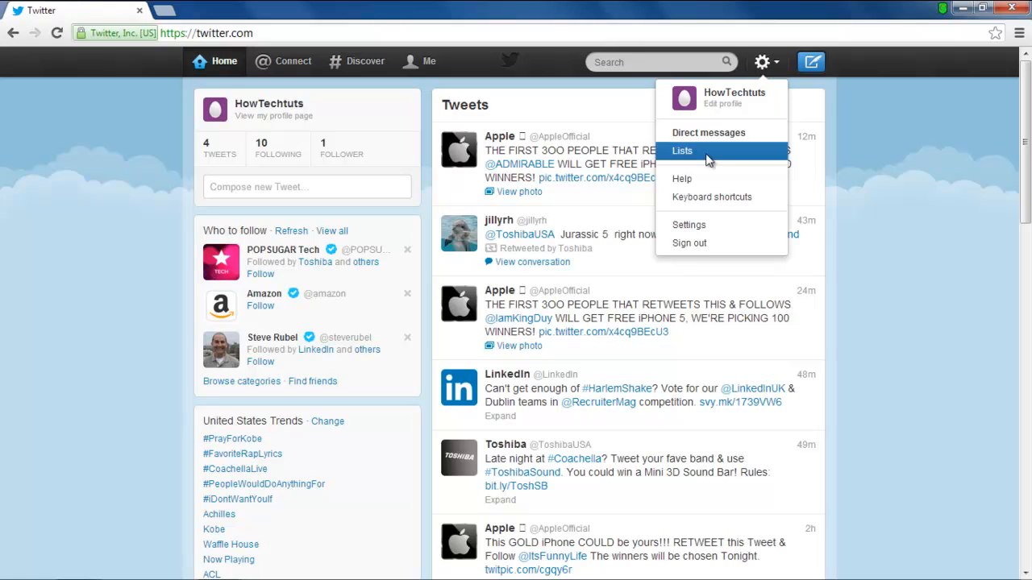
mouse_move(688, 226)
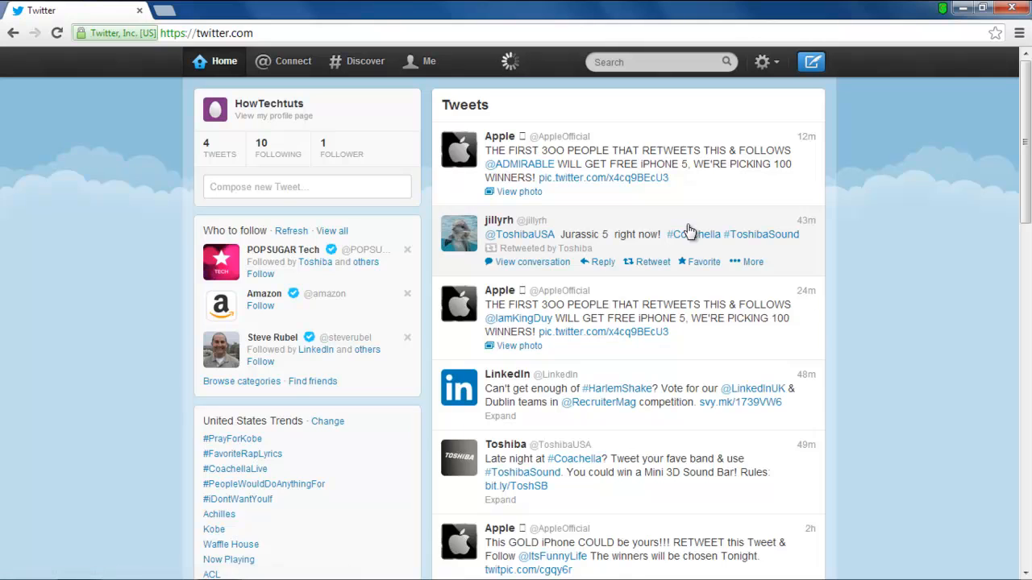
Enable 'Add a location to my Tweets' in account settings and save the changes
left_click(761, 61)
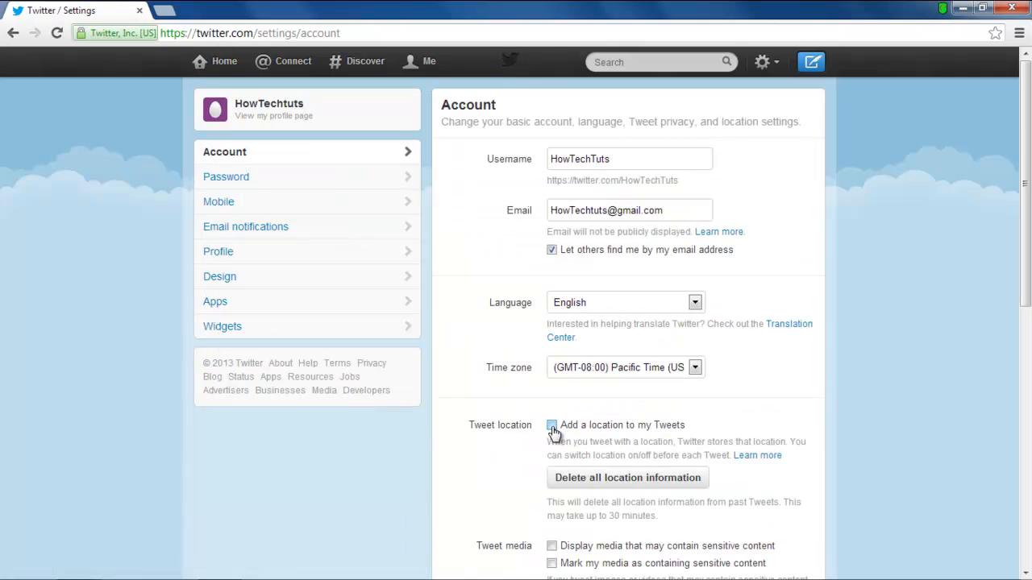
left_click(551, 426)
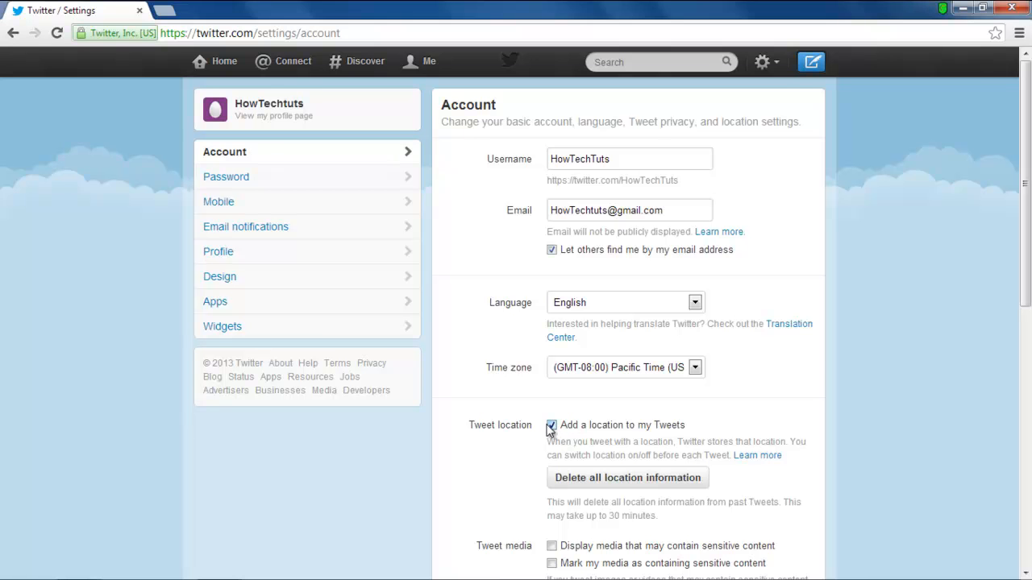
scroll("down", 3)
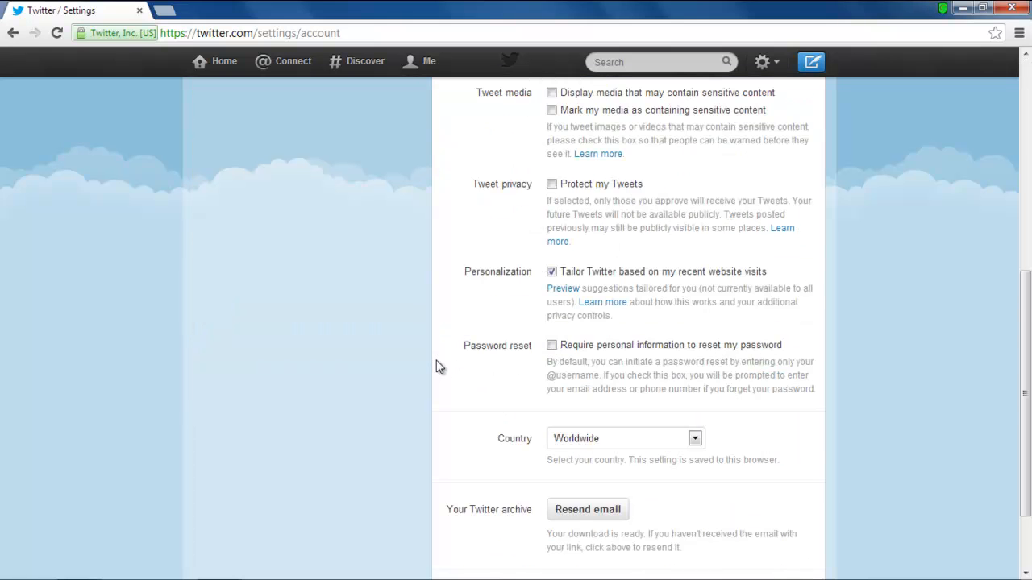
scroll("down", 3)
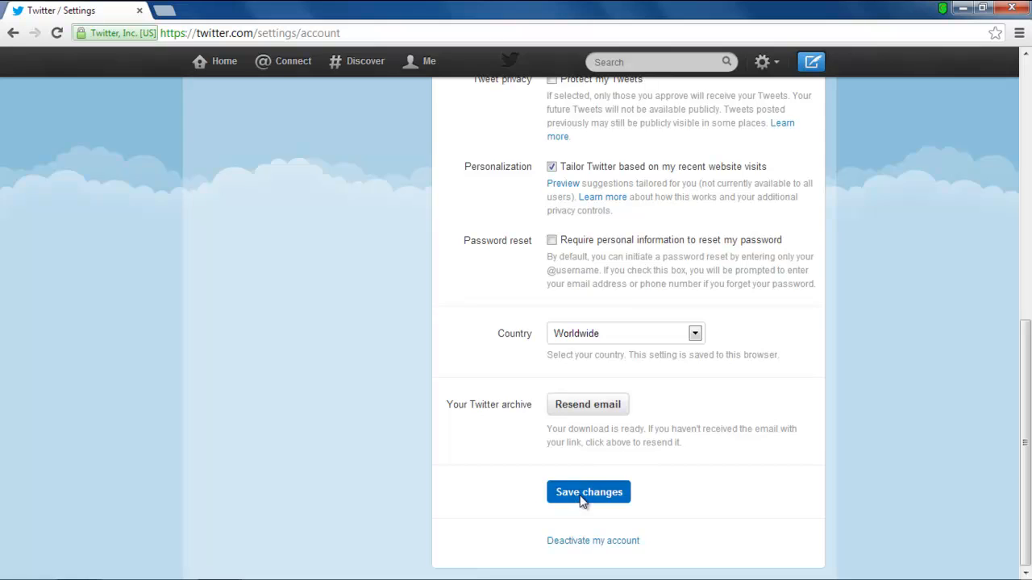
left_click(588, 492)
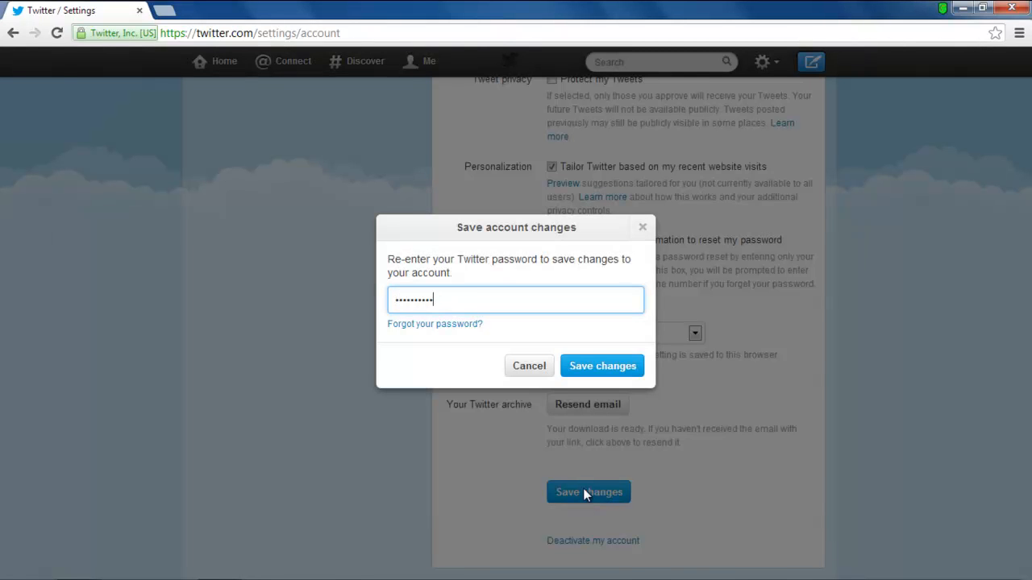
Re-enter the password to confirm saving, then return to the home timeline
type("••")
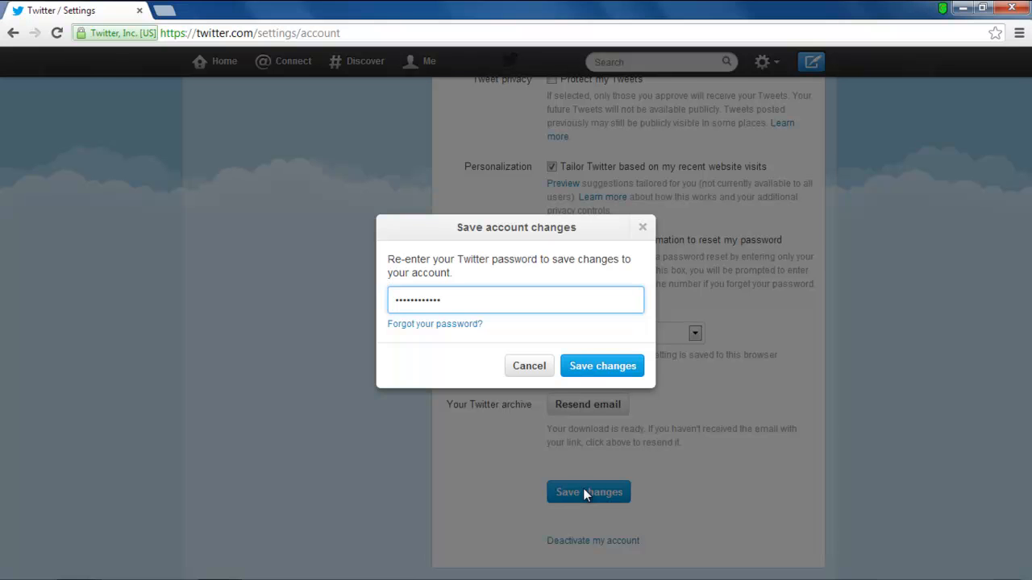
left_click(603, 366)
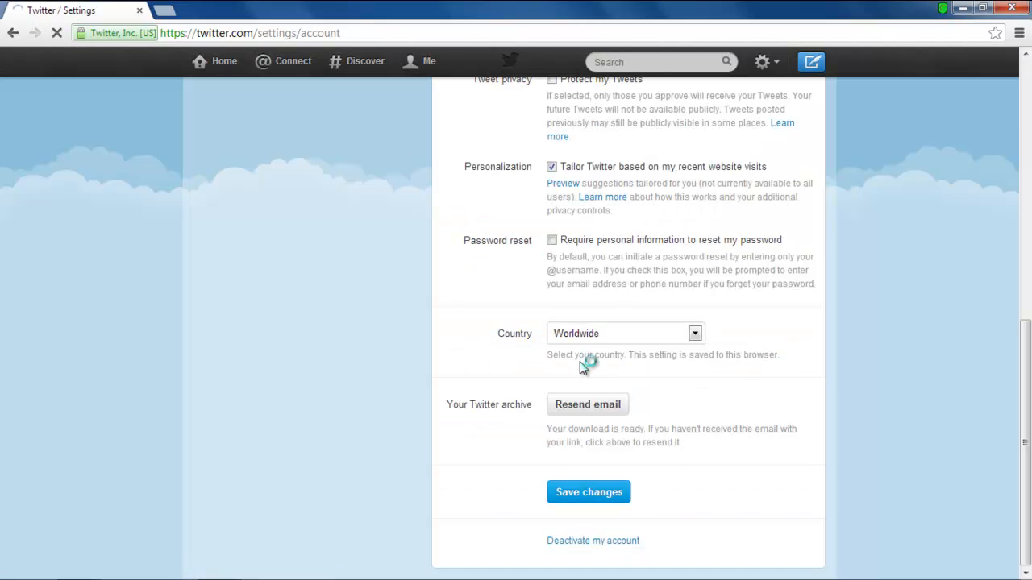
left_click(589, 492)
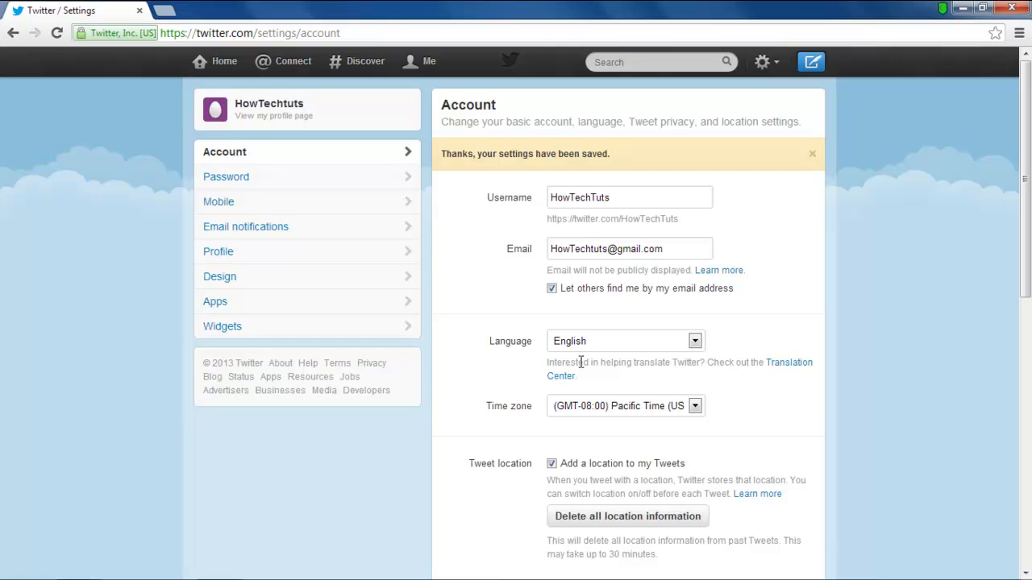
mouse_move(224, 62)
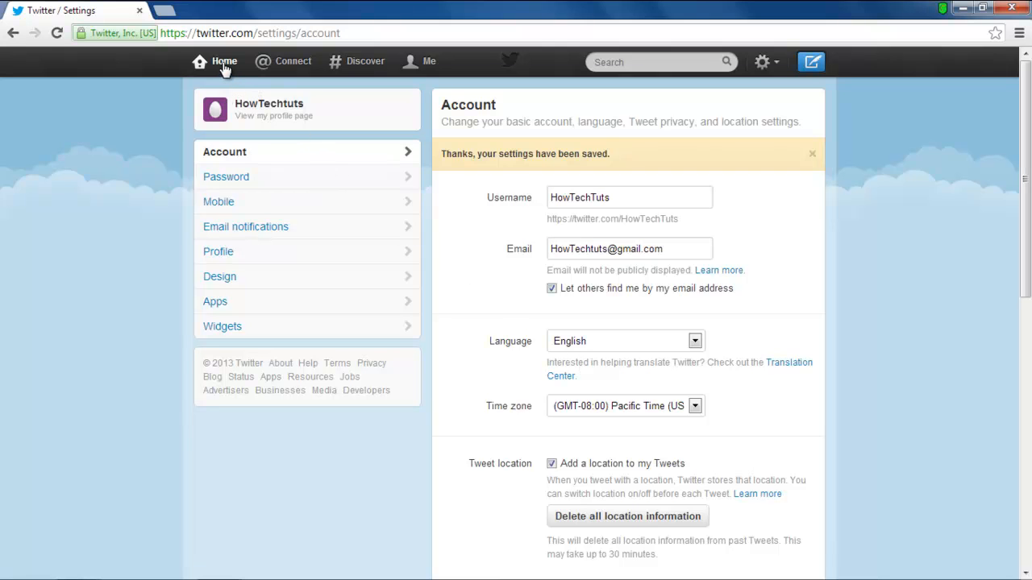
left_click(224, 61)
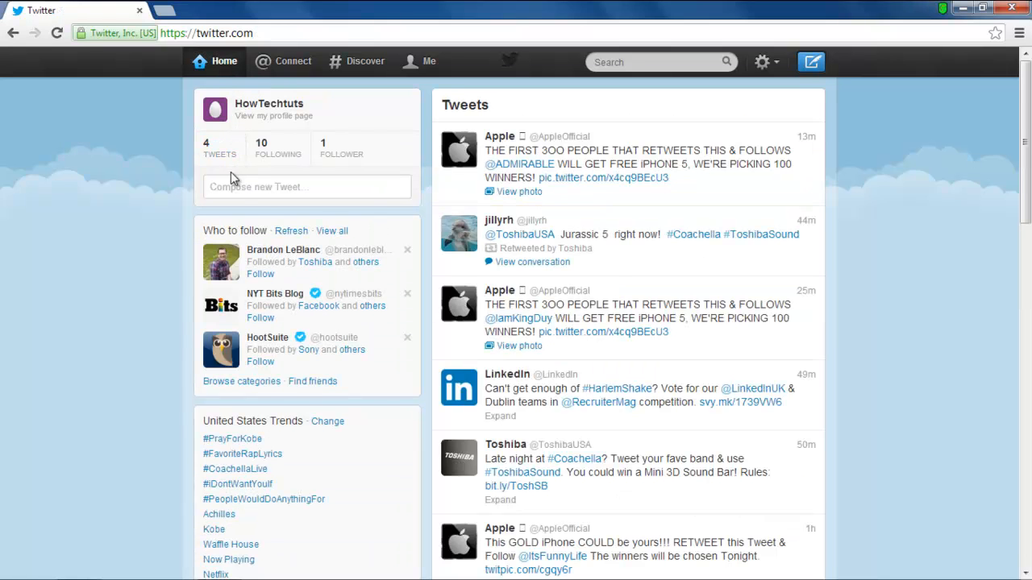
Compose and post the tweet "Wow! what a game that was by the Nicks"
left_click(306, 187)
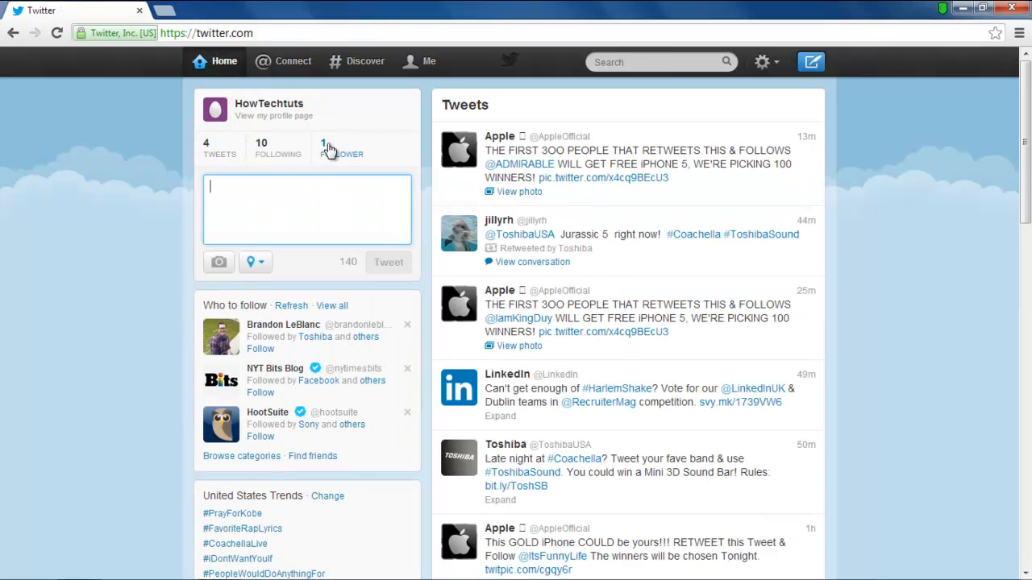
type("Wow! what a game that was by the Nicks")
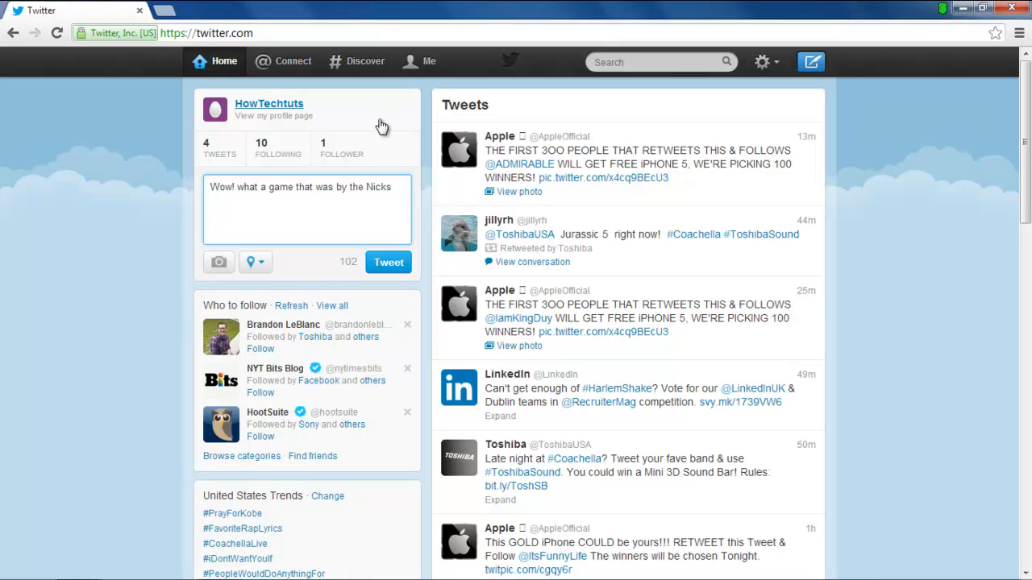
left_click(255, 262)
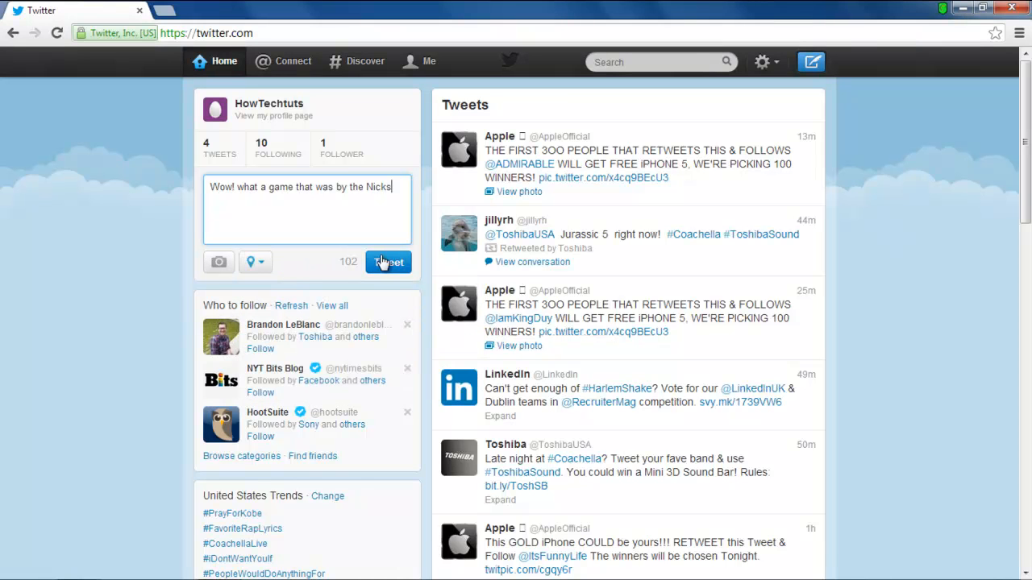
left_click(387, 261)
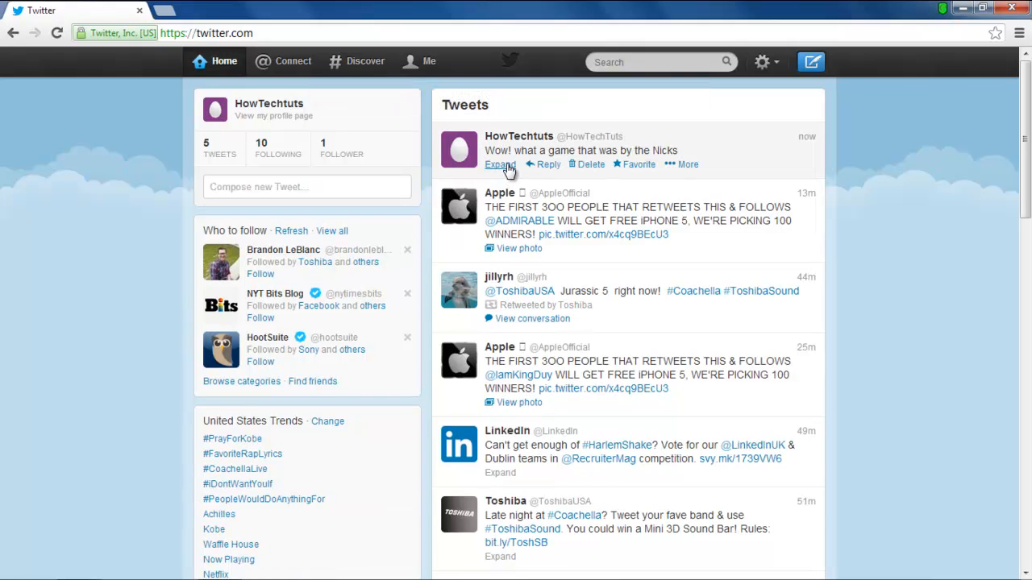
Expand the new tweet to reveal its 'from Skokie, IL' location
left_click(500, 165)
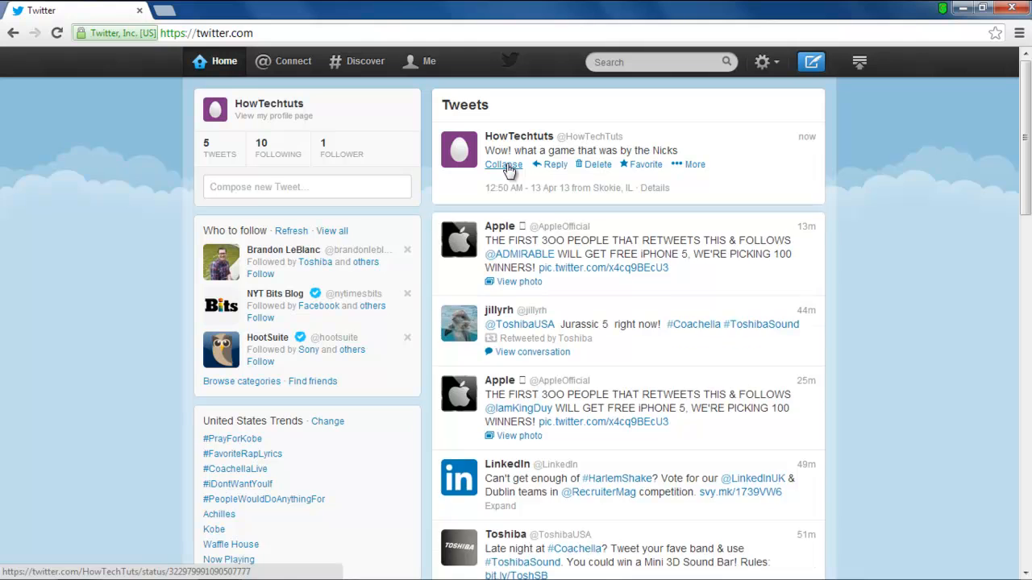
left_click(554, 165)
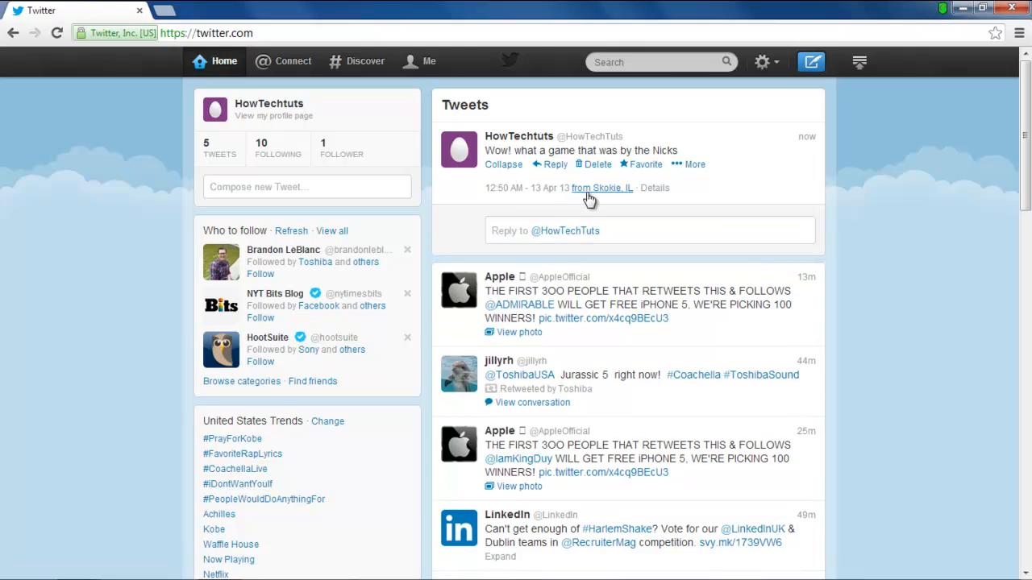